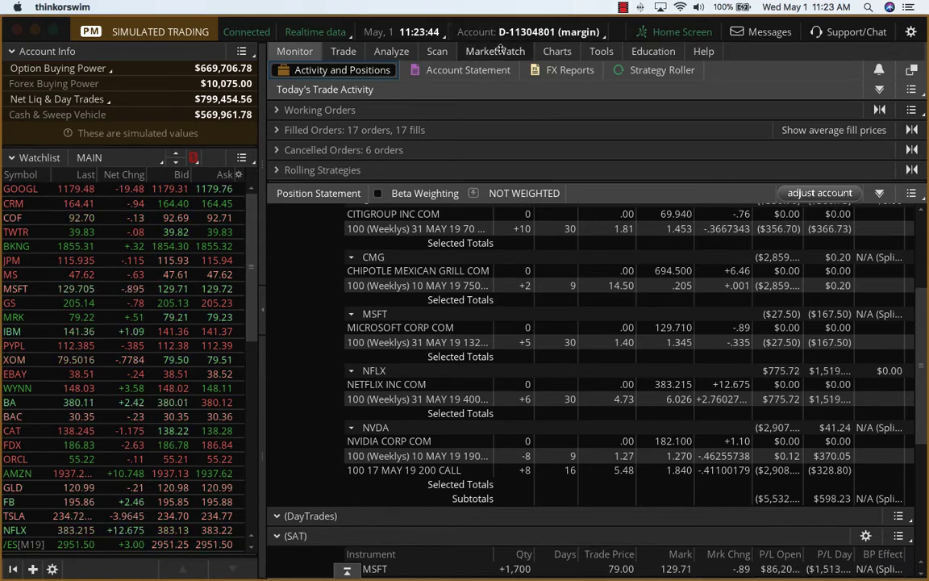
- View the MarketWatch quotes list and confirm NFLX's SwingTrades rating reads VERY BULLISH
left_click(496, 50)
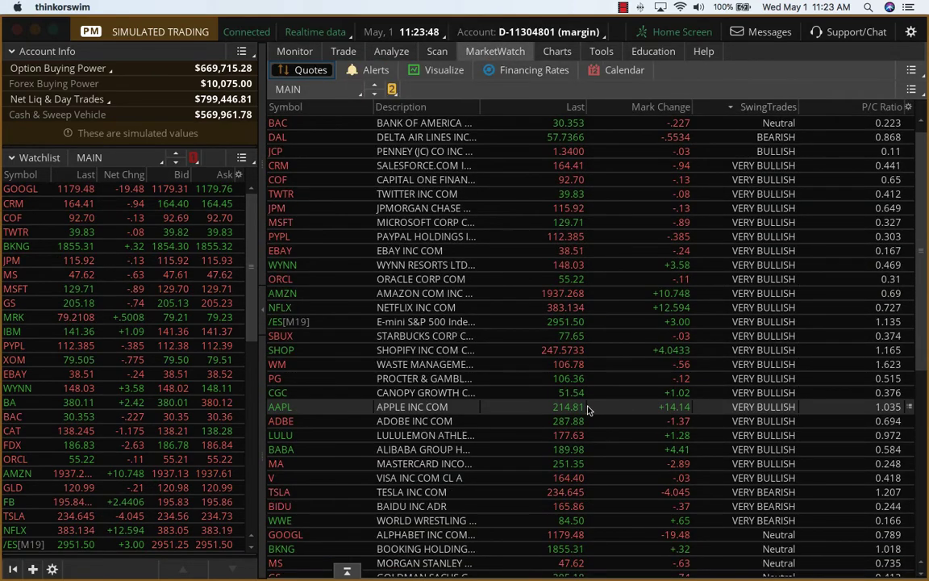
scroll("down", 3)
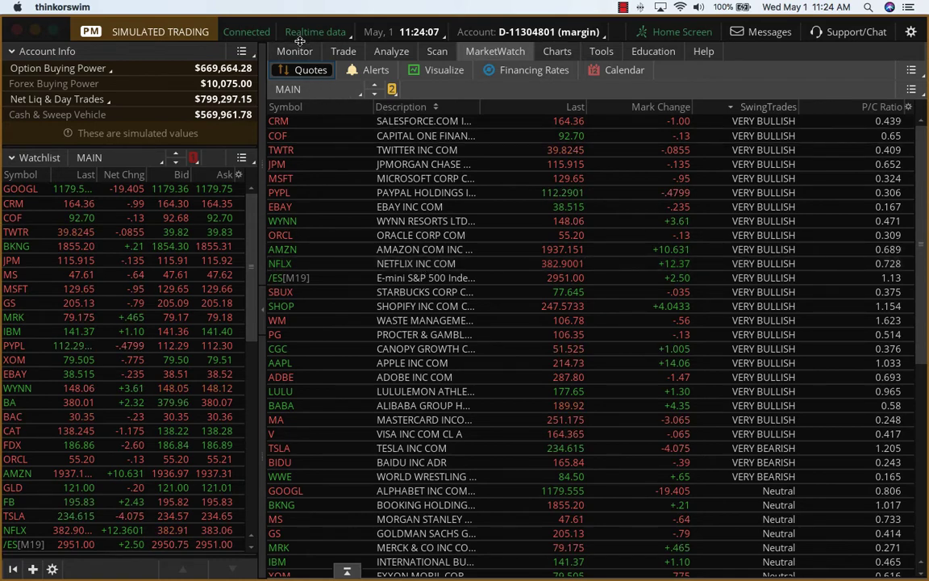
- Return to Activity and Positions and select the NFLX 100 (Weekly) 31 MAY 19 option row
left_click(294, 50)
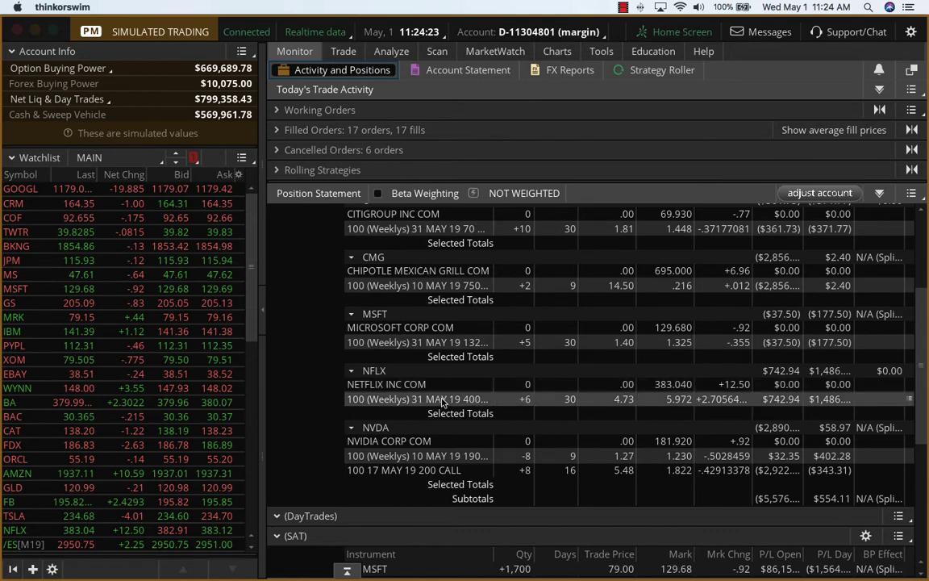
left_click(416, 398)
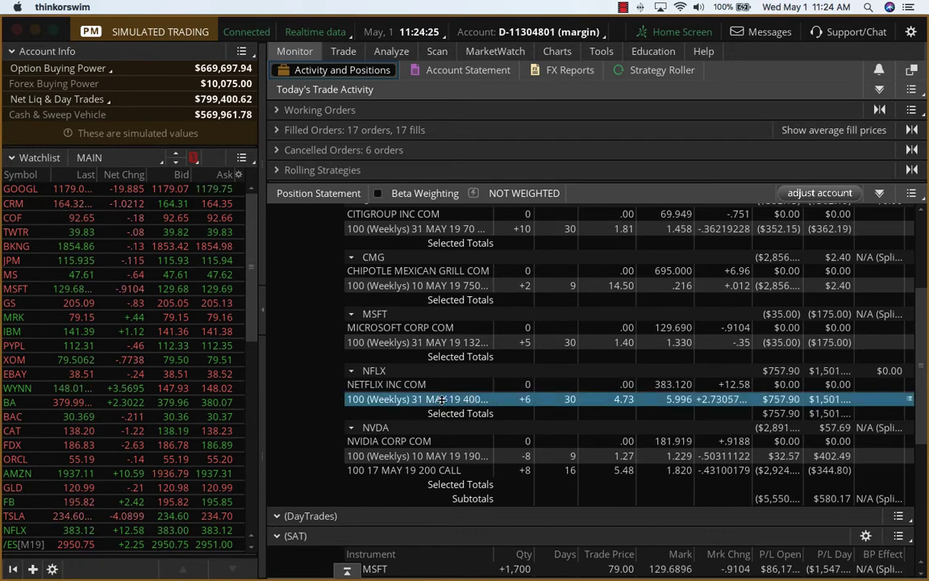